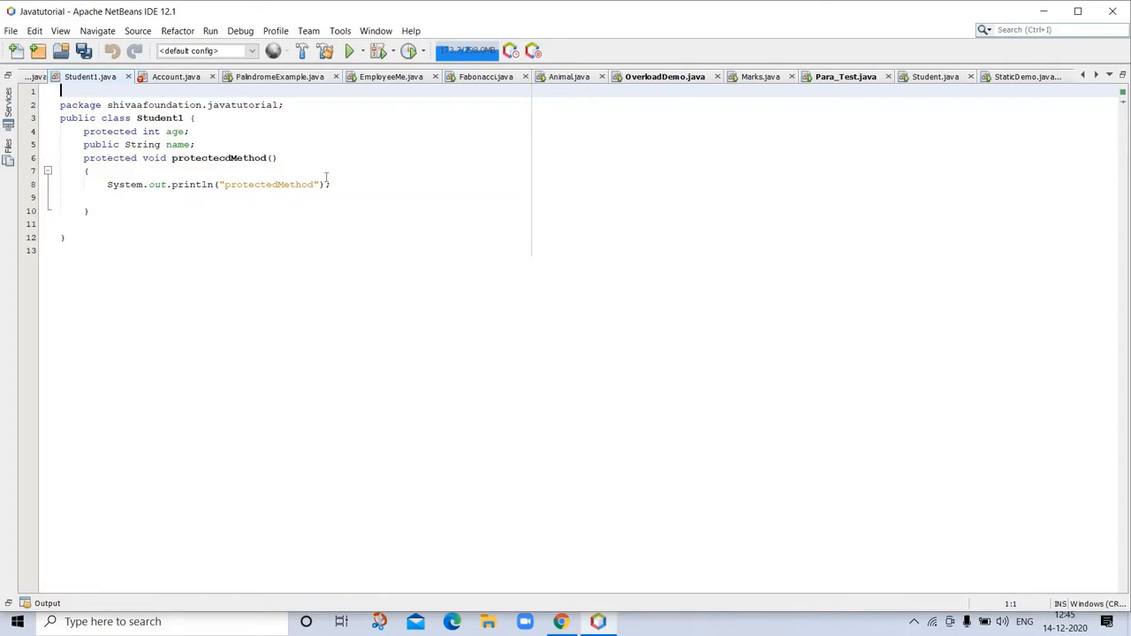
{"action": "mouse_move", "coordinate": [902, 60]}
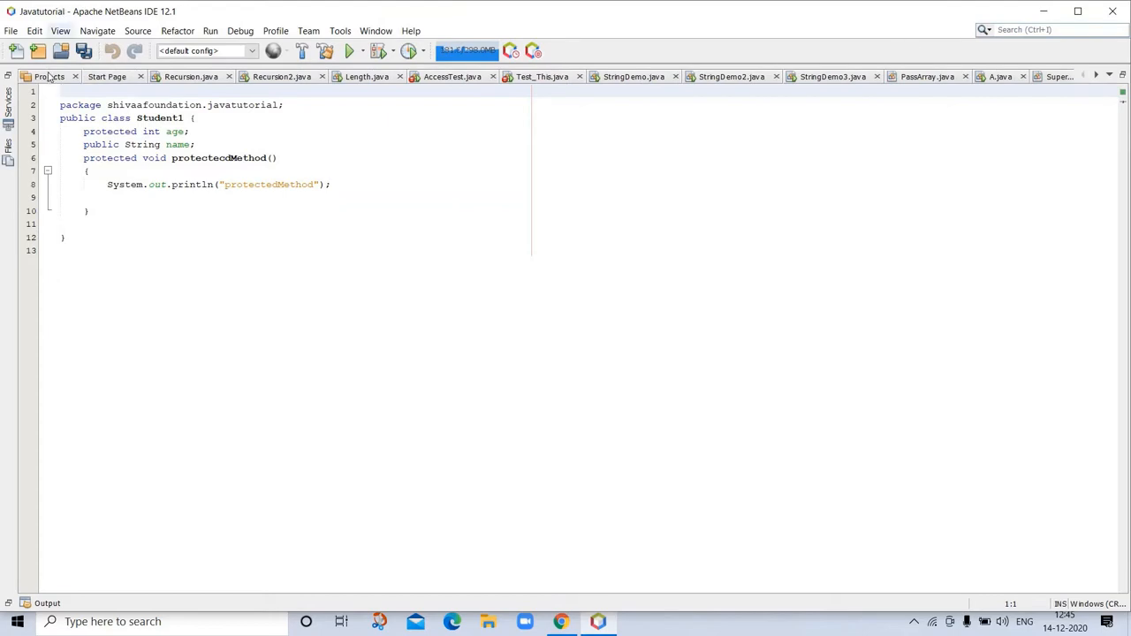
Show the Projects list and scroll the source packages to the top entries.
{"action": "left_click", "coordinate": [50, 78]}
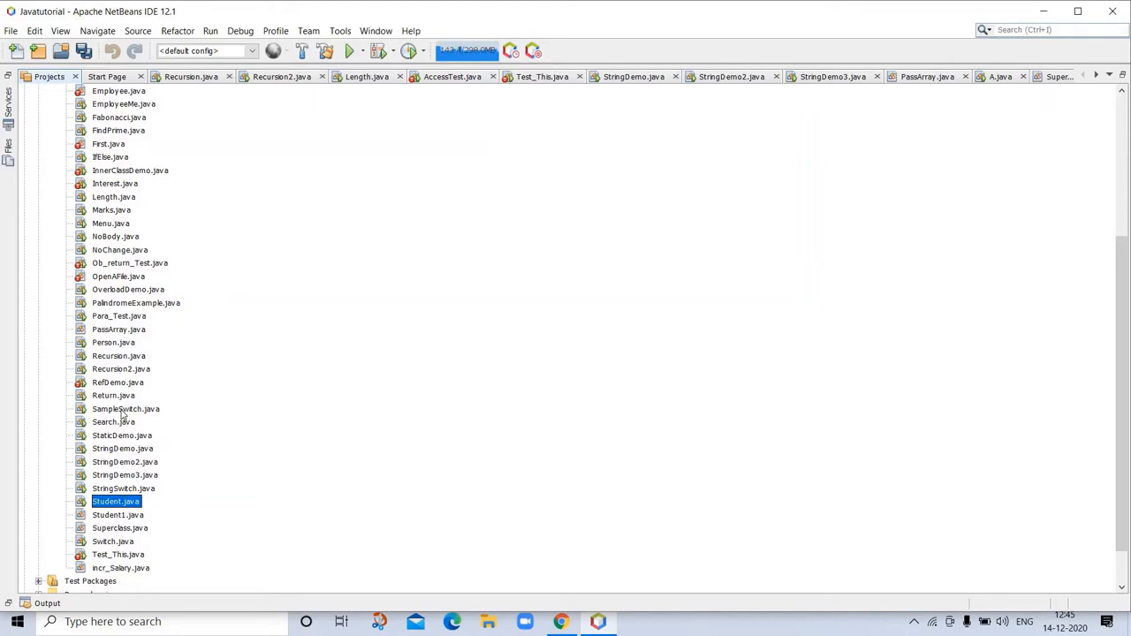
{"action": "mouse_move", "coordinate": [126, 115]}
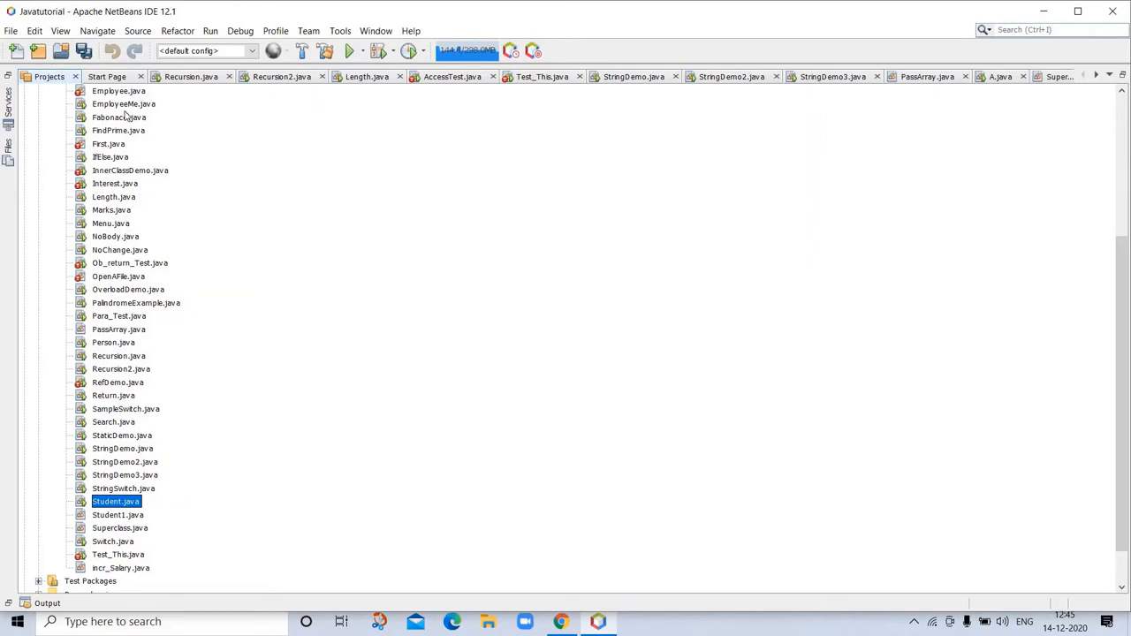
{"action": "mouse_move", "coordinate": [198, 403]}
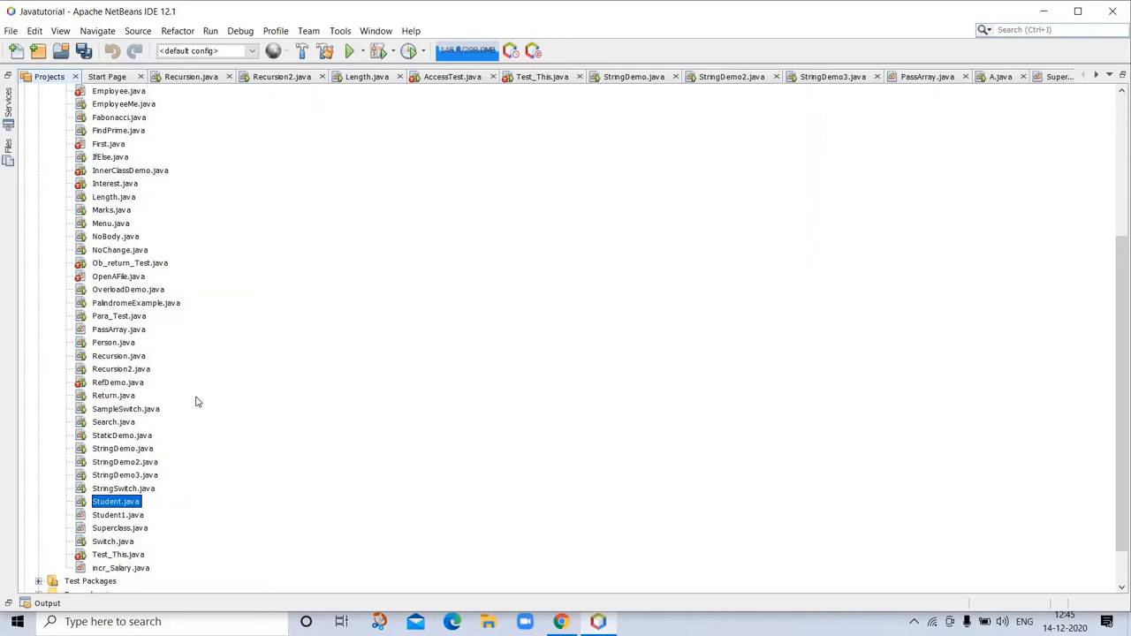
{"action": "mouse_move", "coordinate": [220, 517]}
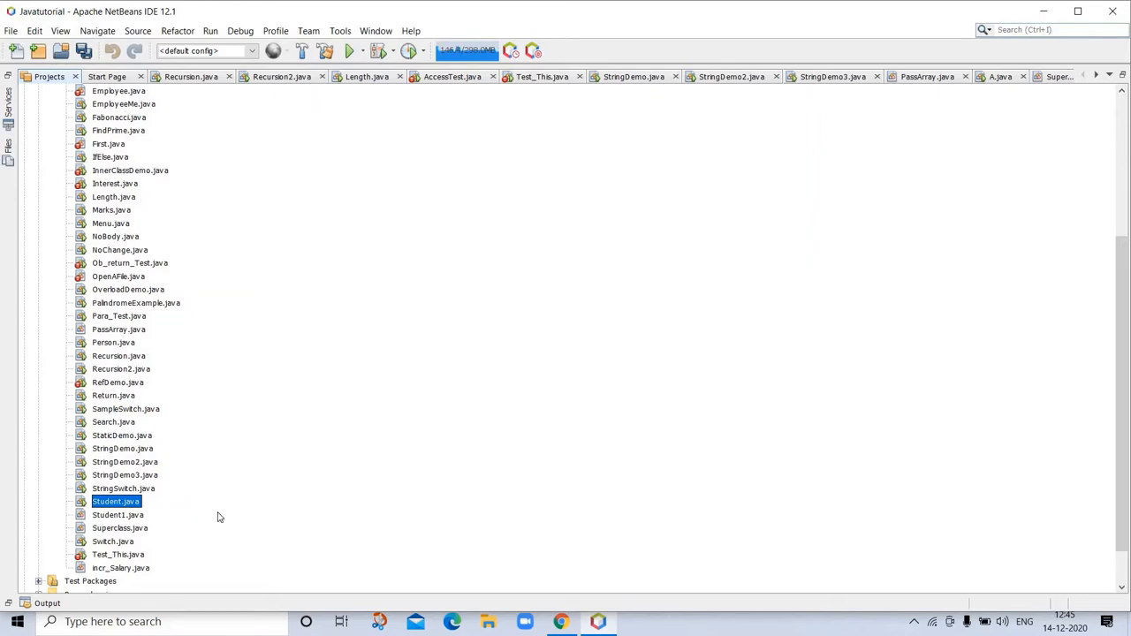
{"action": "mouse_move", "coordinate": [175, 562]}
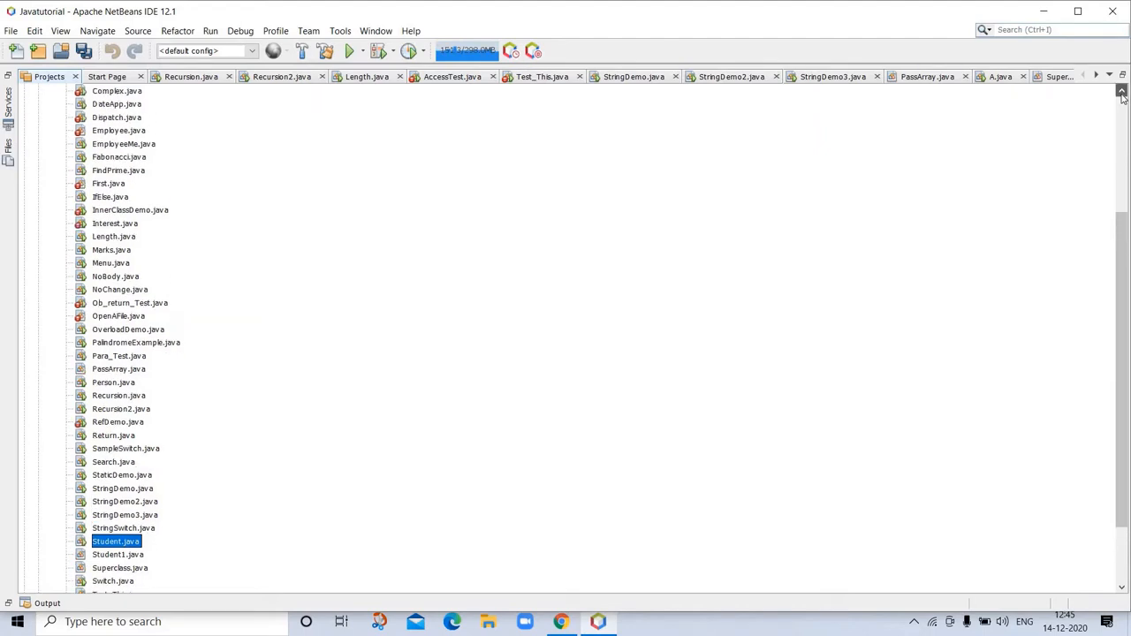
{"action": "scroll", "scroll_direction": "up", "scroll_amount": 3}
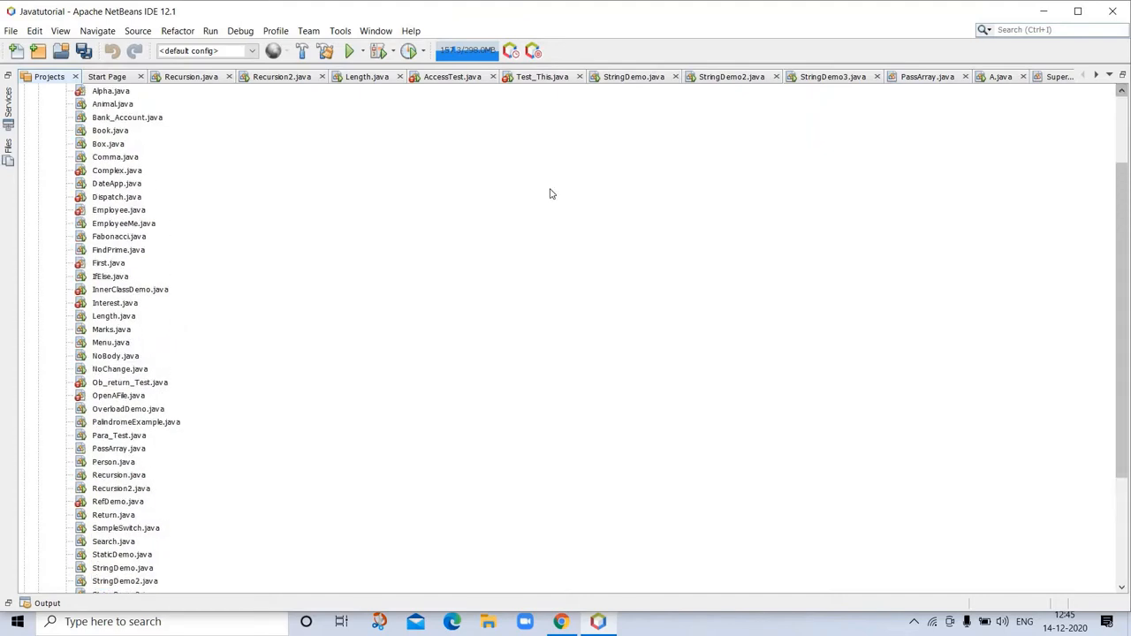
{"action": "mouse_move", "coordinate": [304, 230]}
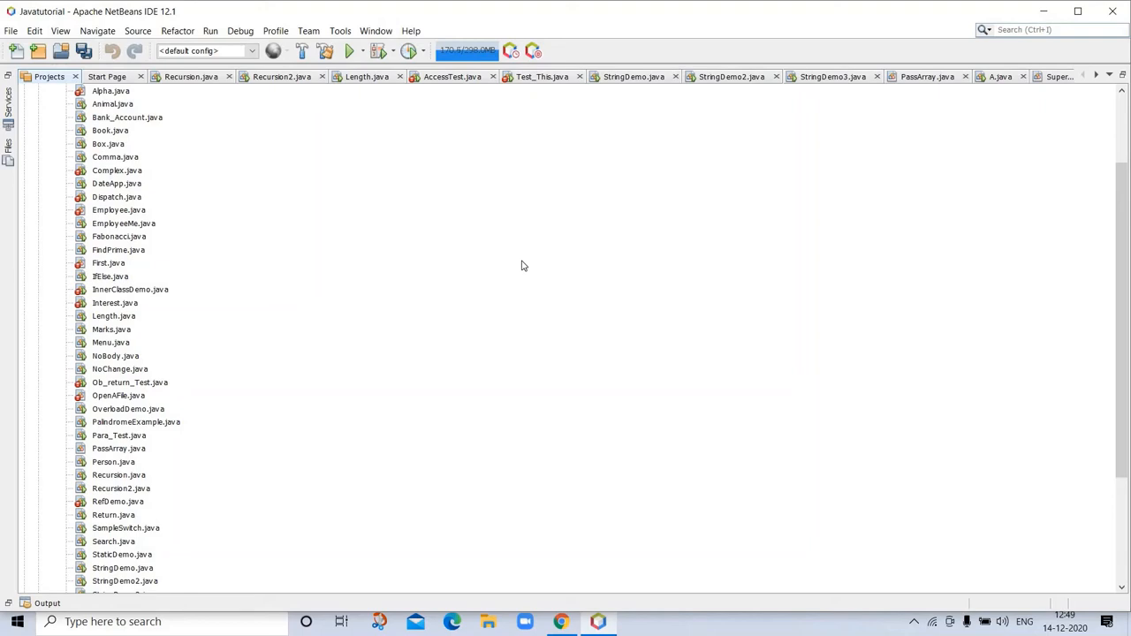
{"action": "mouse_move", "coordinate": [133, 222]}
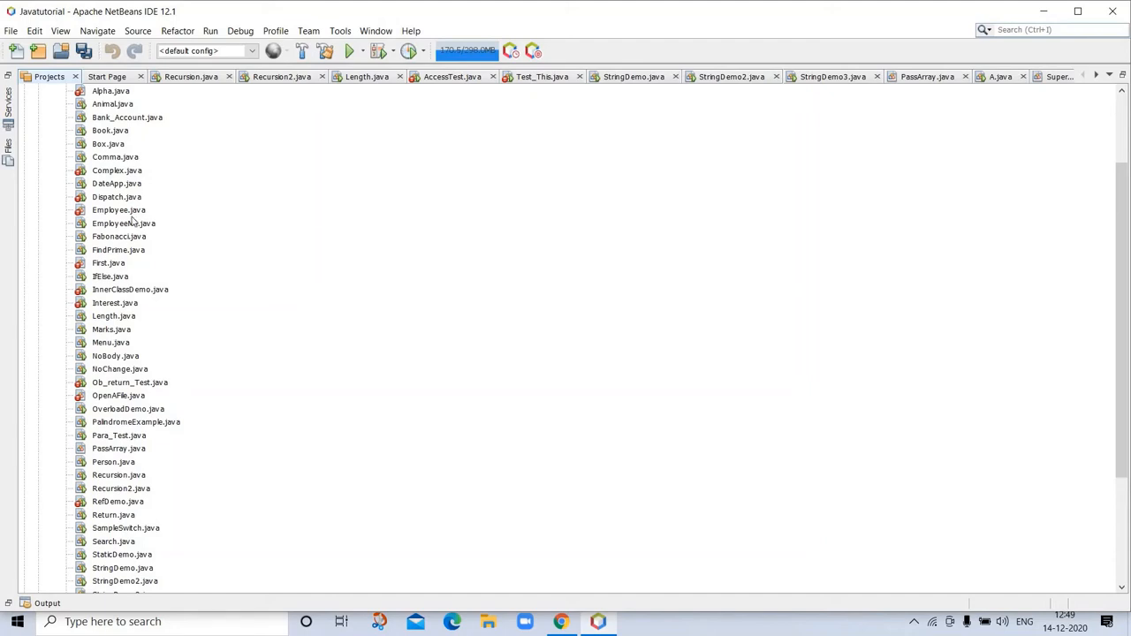
In First.java, complete private_method to print "Inside privateMethod".
{"action": "double_click", "coordinate": [108, 261]}
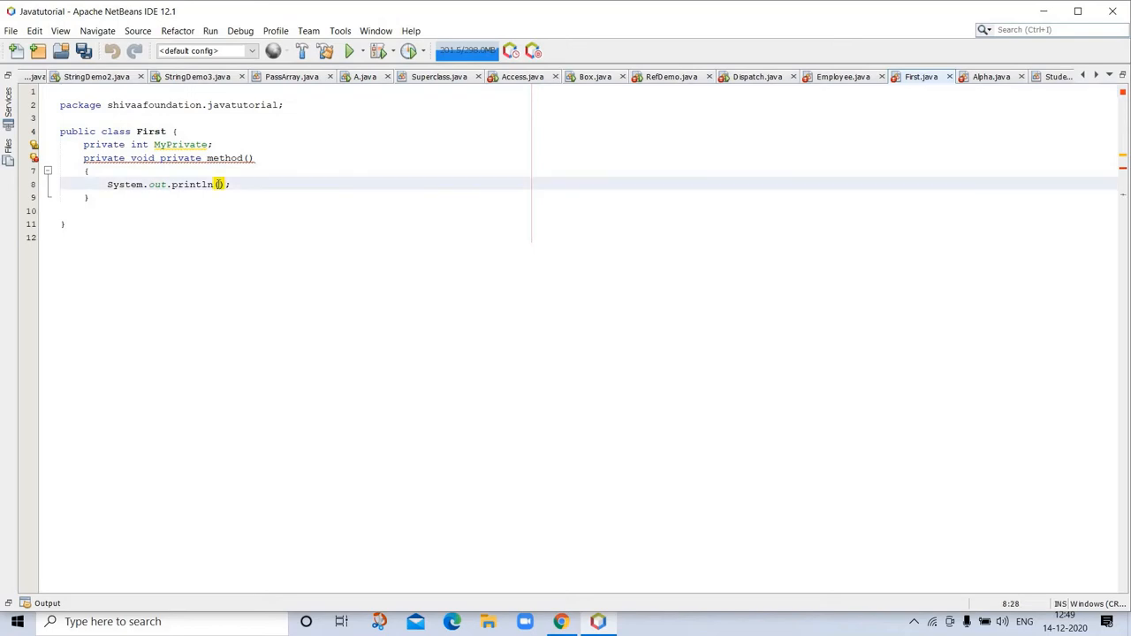
{"action": "type", "text": "inside pr"}
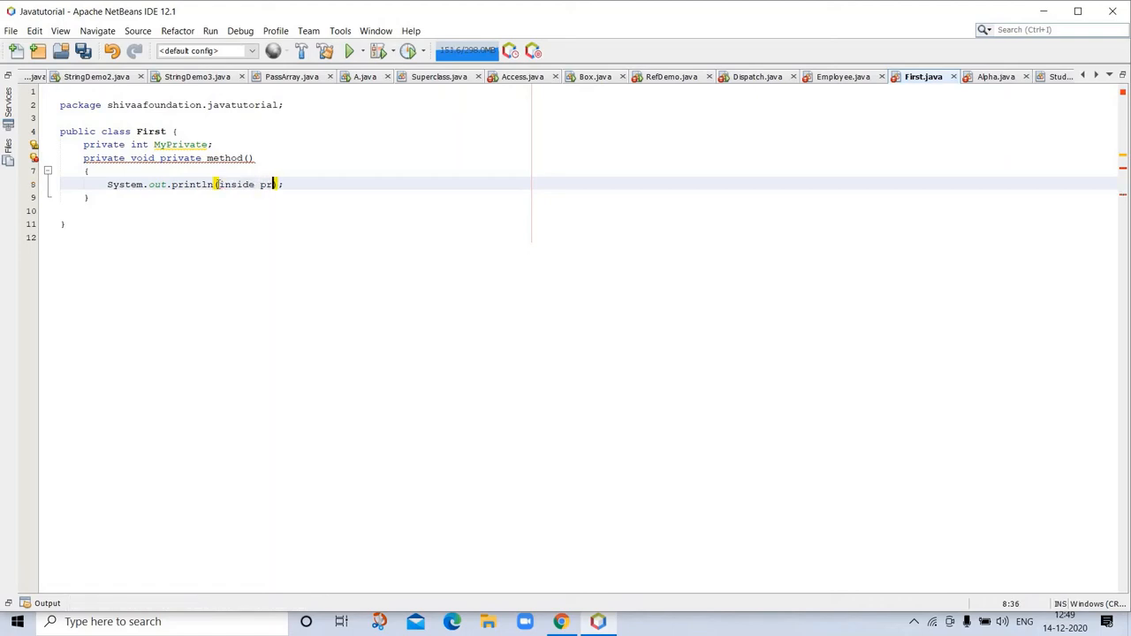
{"action": "type", "text": "vate)"}
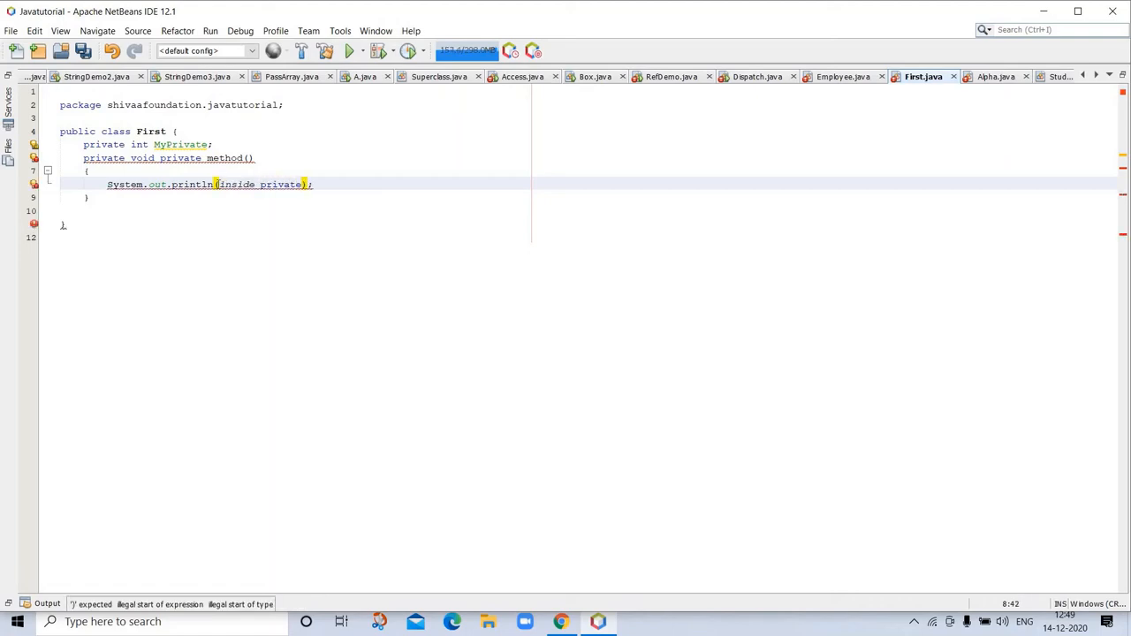
{"action": "type", "text": "Method"}
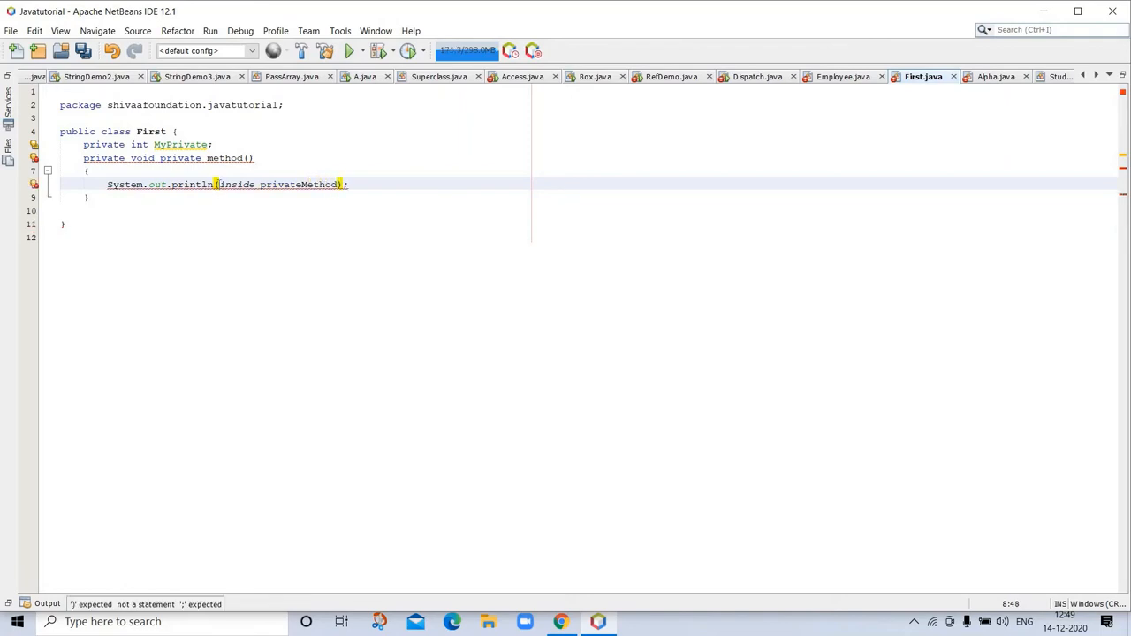
{"action": "type", "text": "\""}
{"action": "left_click", "coordinate": [291, 104]}
{"action": "type", "text": "//"}
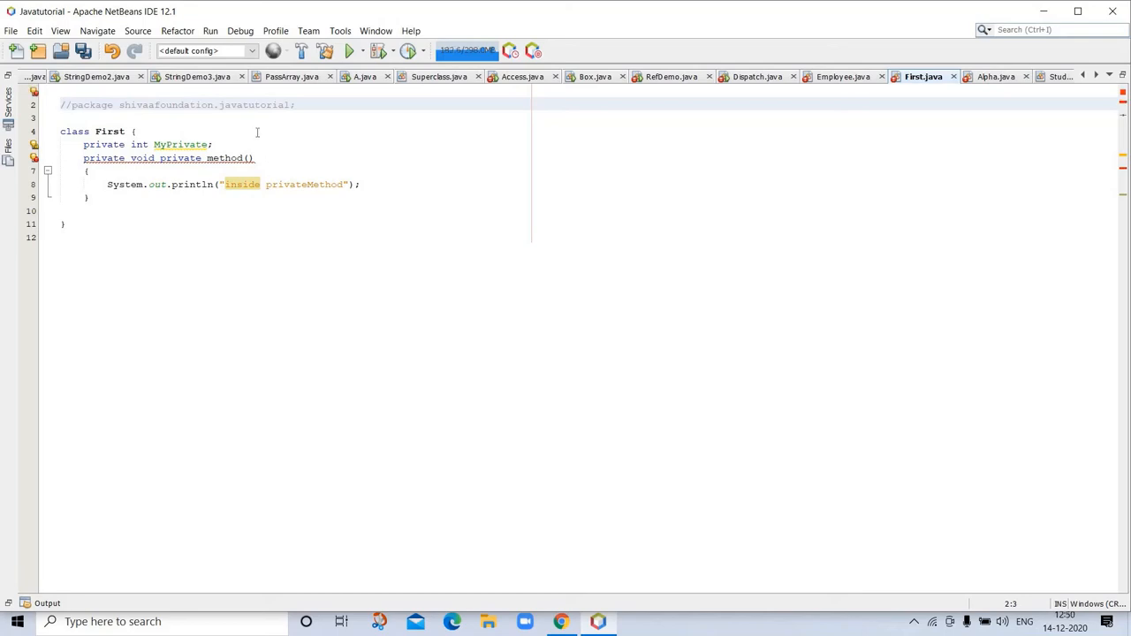
{"action": "mouse_move", "coordinate": [237, 191]}
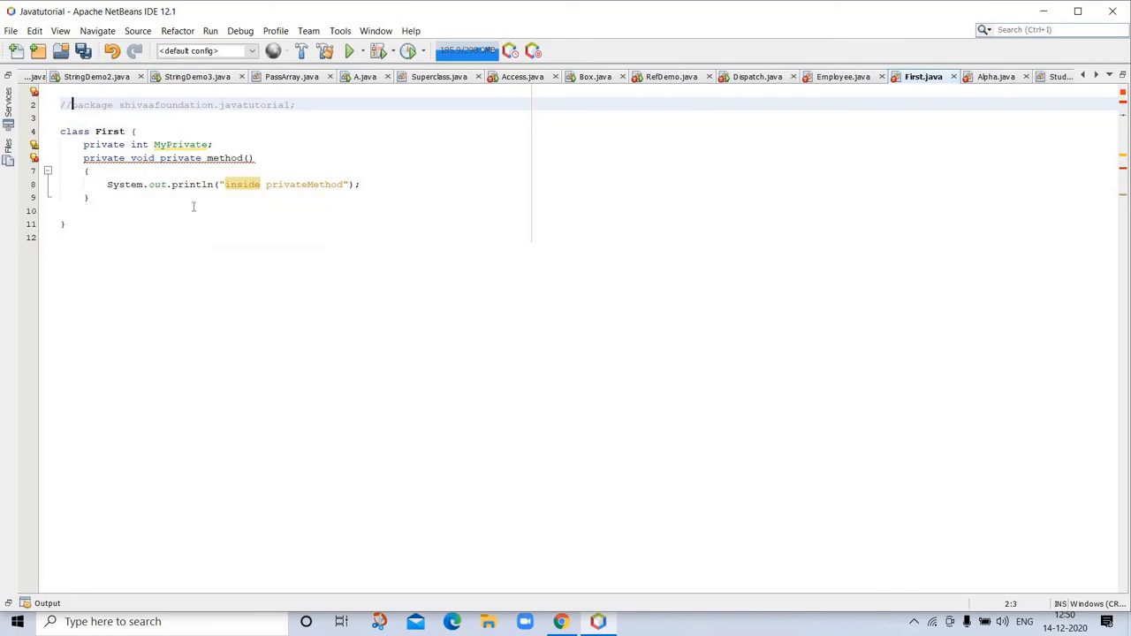
{"action": "mouse_move", "coordinate": [297, 314]}
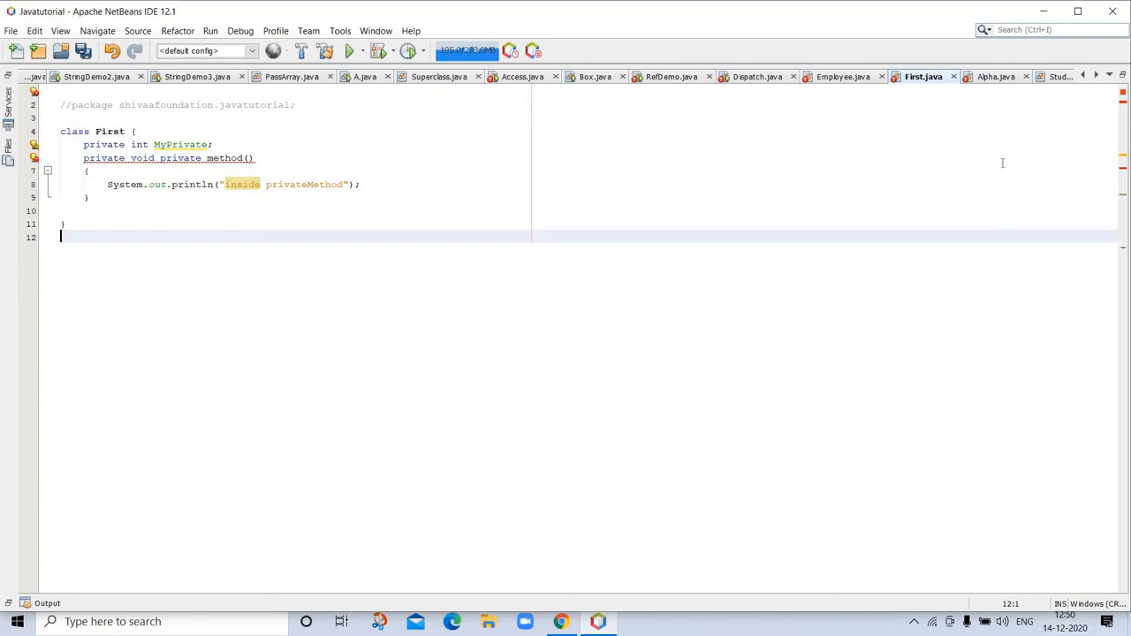
{"action": "mouse_move", "coordinate": [1002, 82]}
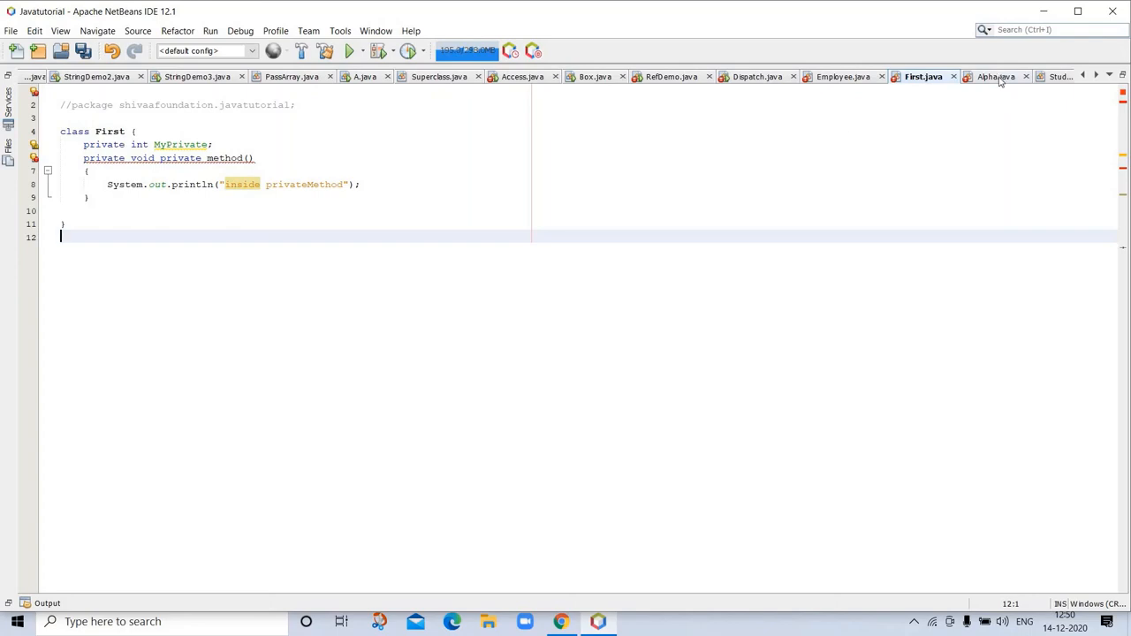
In Alpha.java, comment out the package declaration with //.
{"action": "left_click", "coordinate": [997, 78]}
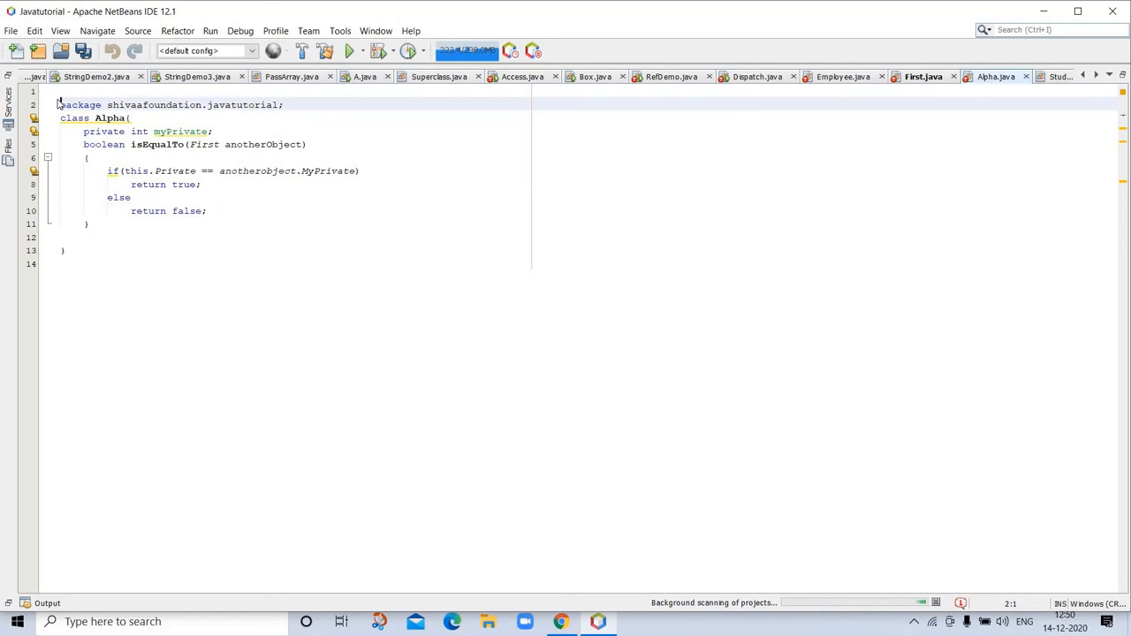
{"action": "type", "text": "//"}
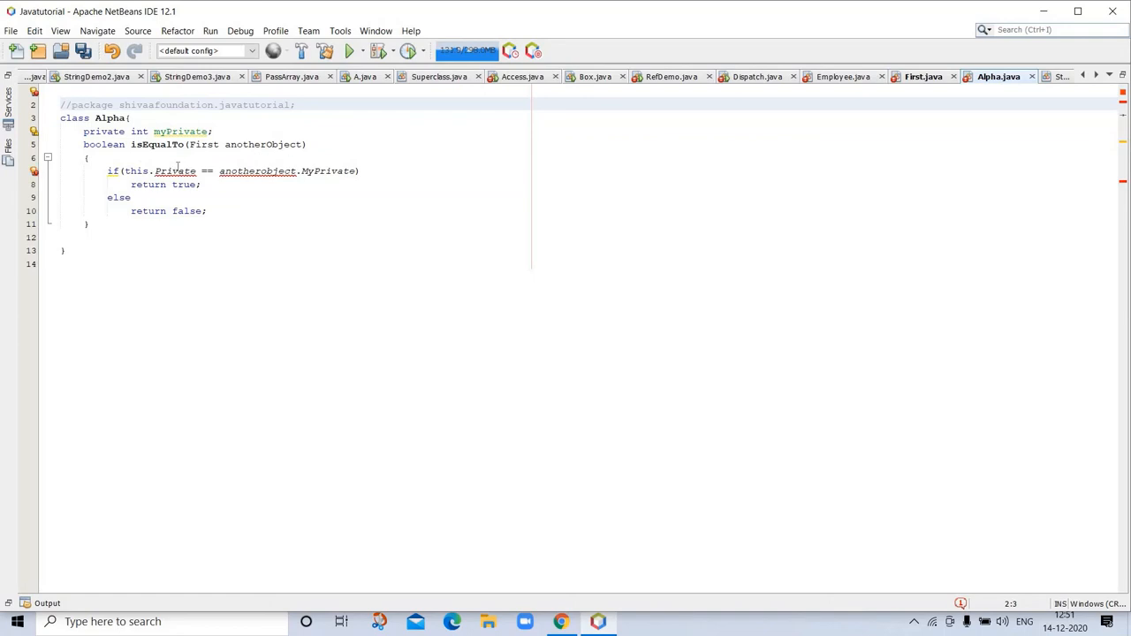
{"action": "mouse_move", "coordinate": [321, 180]}
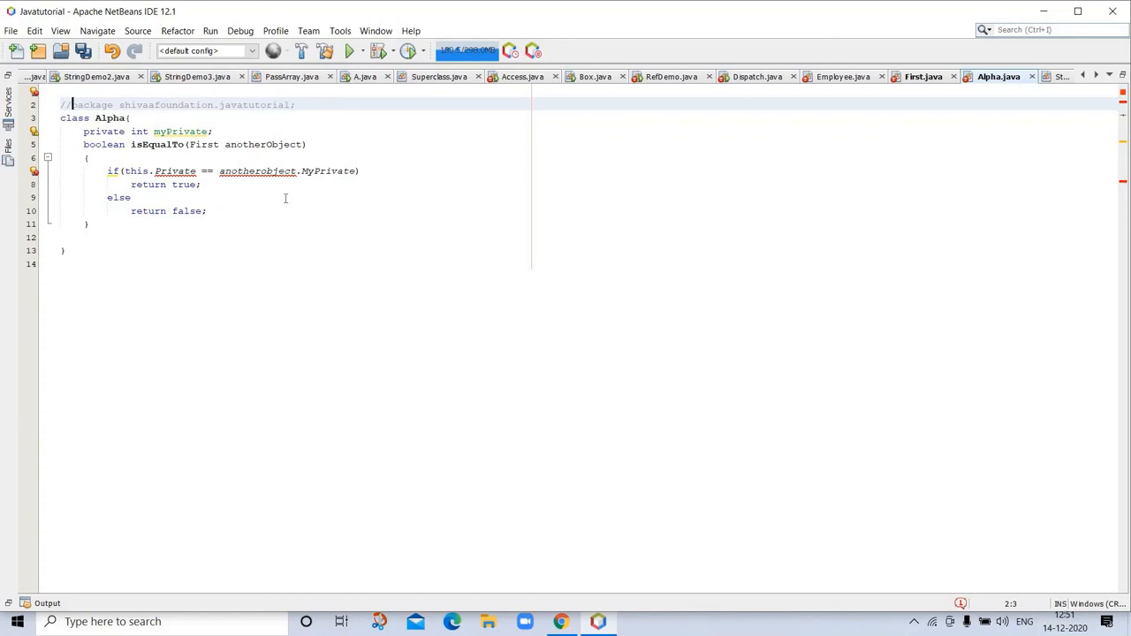
{"action": "mouse_move", "coordinate": [257, 170]}
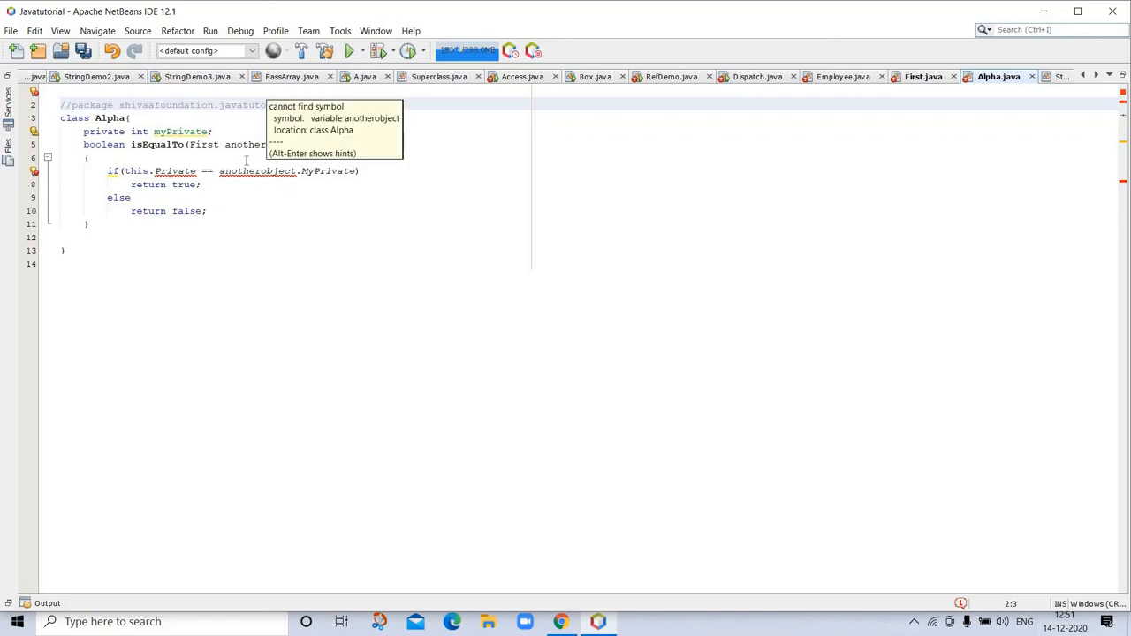